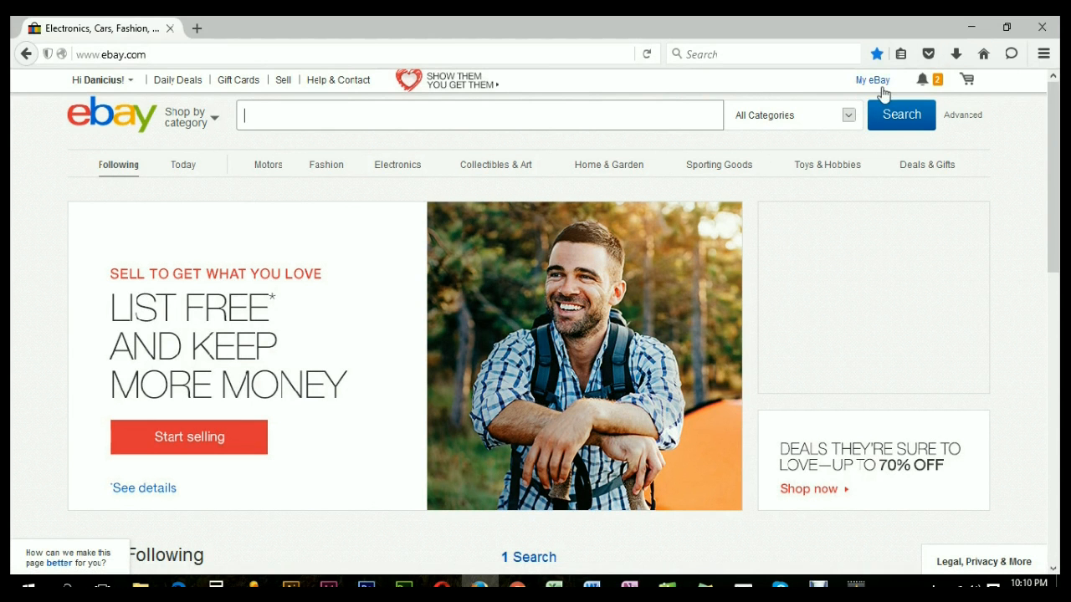
Go to the My eBay Summary page from the account menu at top right.
left_click(868, 80)
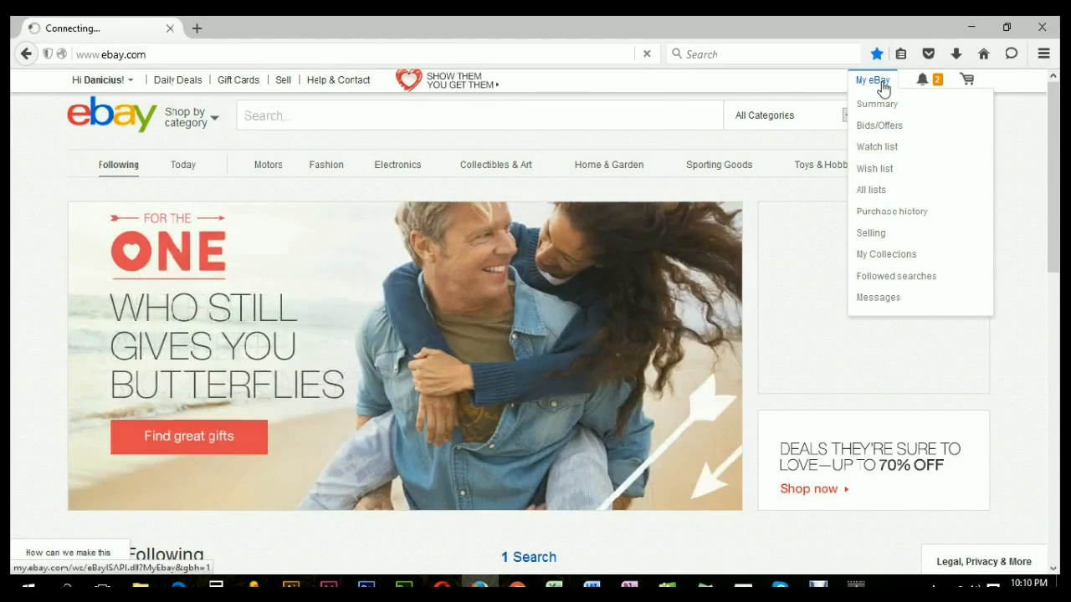
left_click(877, 104)
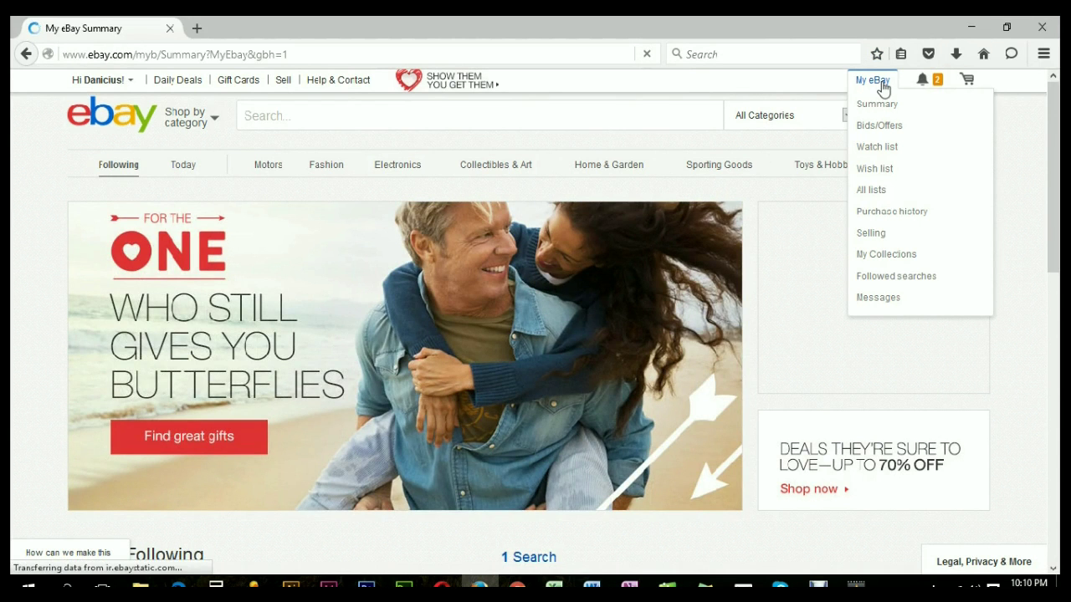
left_click(877, 103)
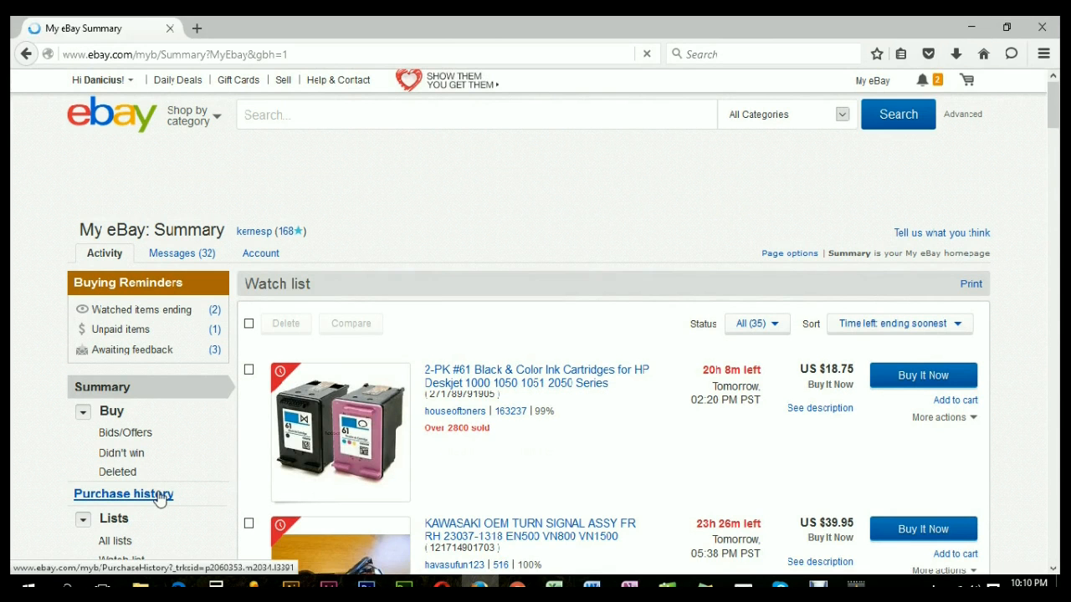
Show Purchase History from the Buy section of the left sidebar.
left_click(121, 494)
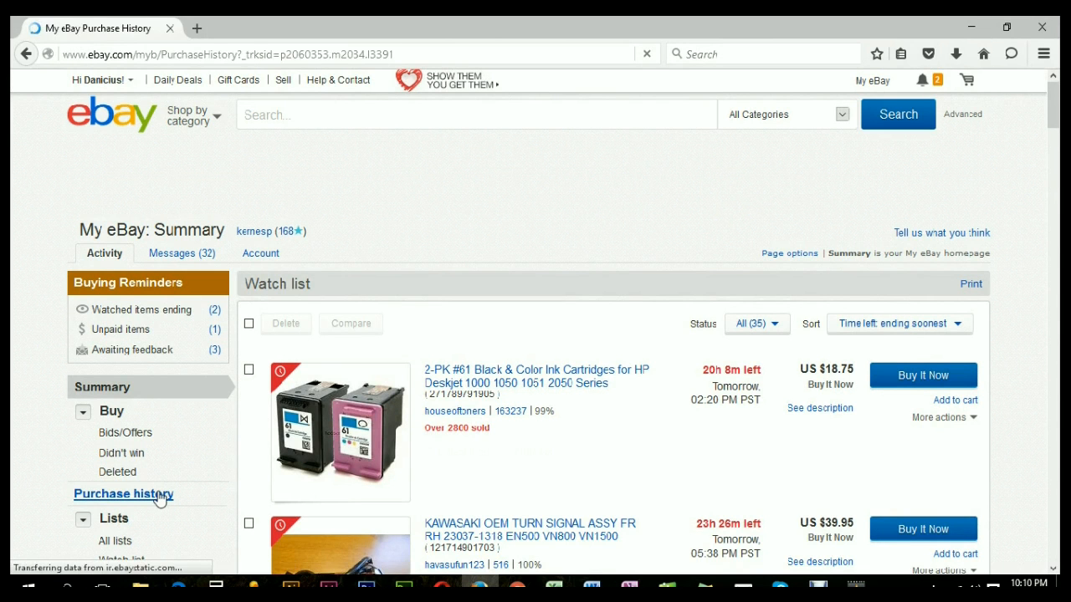
left_click(130, 495)
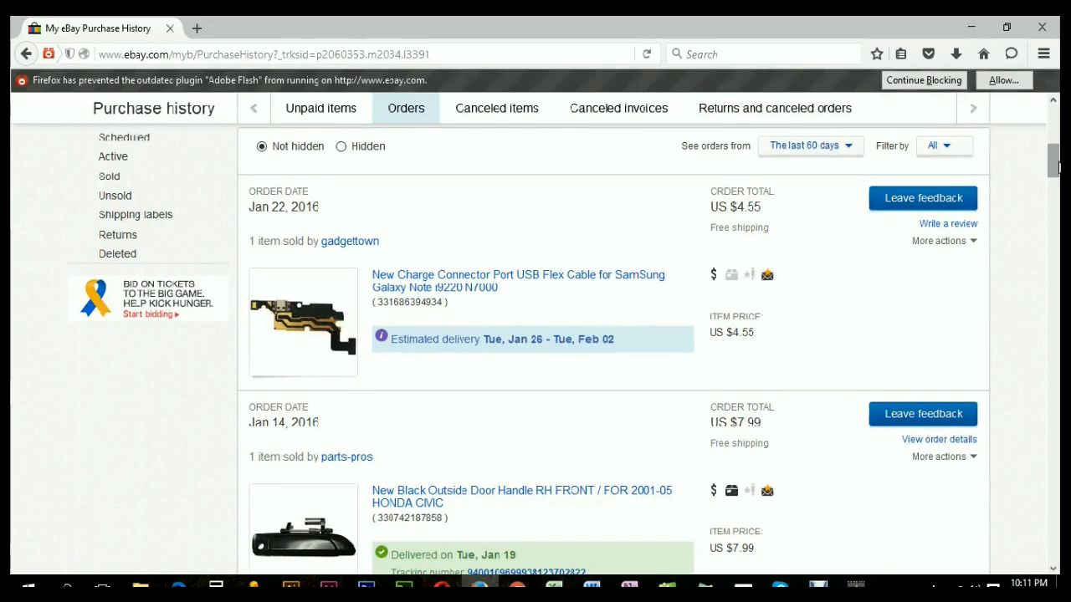
View order details for the Jan 22, 2016 charge connector flex cable order via More actions.
left_click(938, 241)
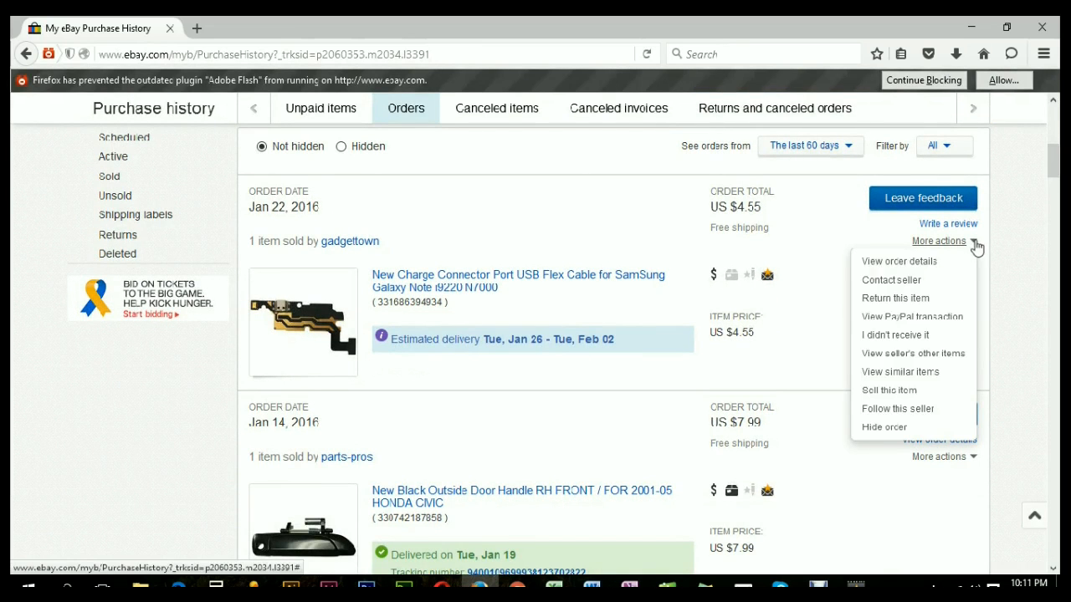
mouse_move(922, 261)
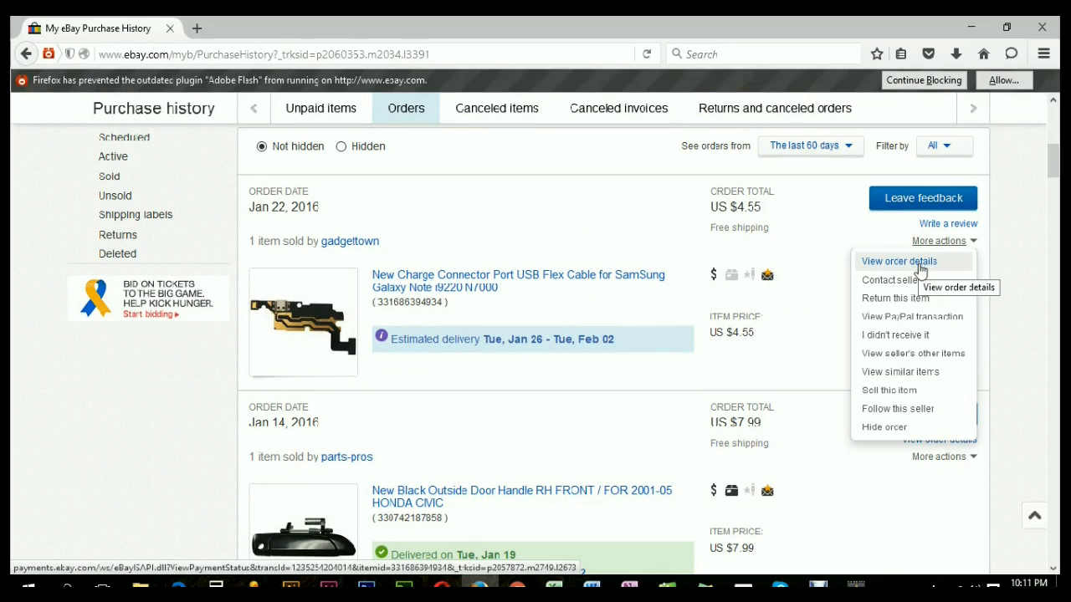
left_click(896, 261)
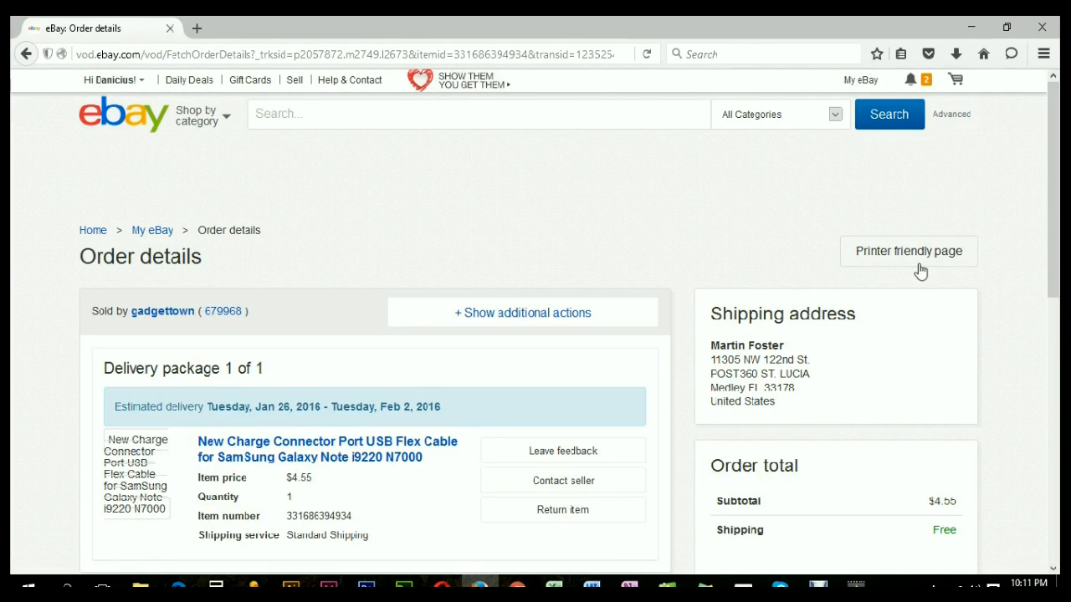
Switch to the printer-friendly page showing order info, shipping address, totals and item.
scroll("down", 3)
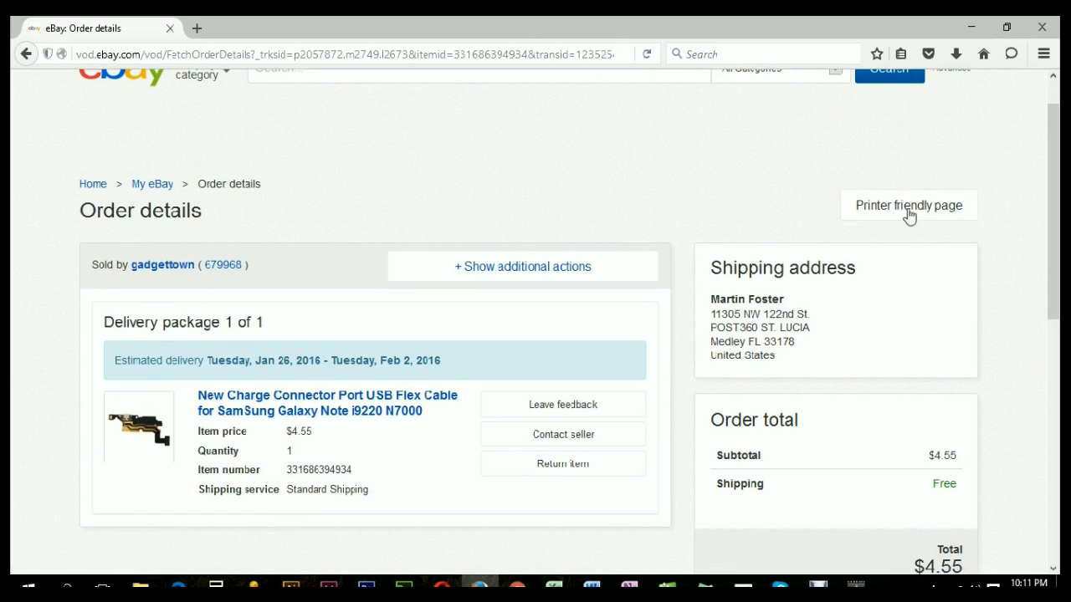
mouse_move(897, 216)
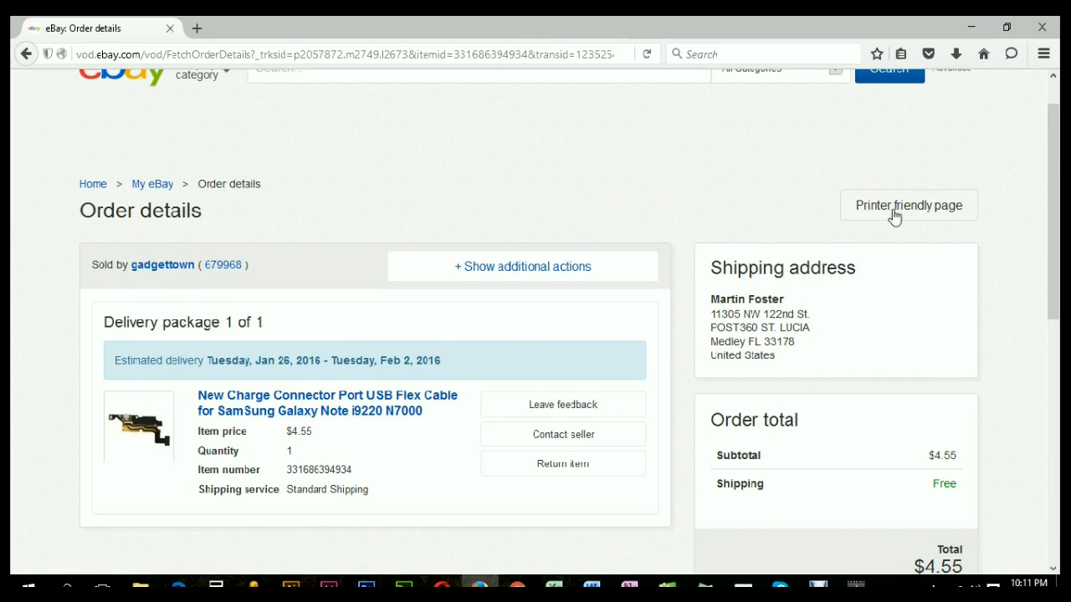
left_click(907, 205)
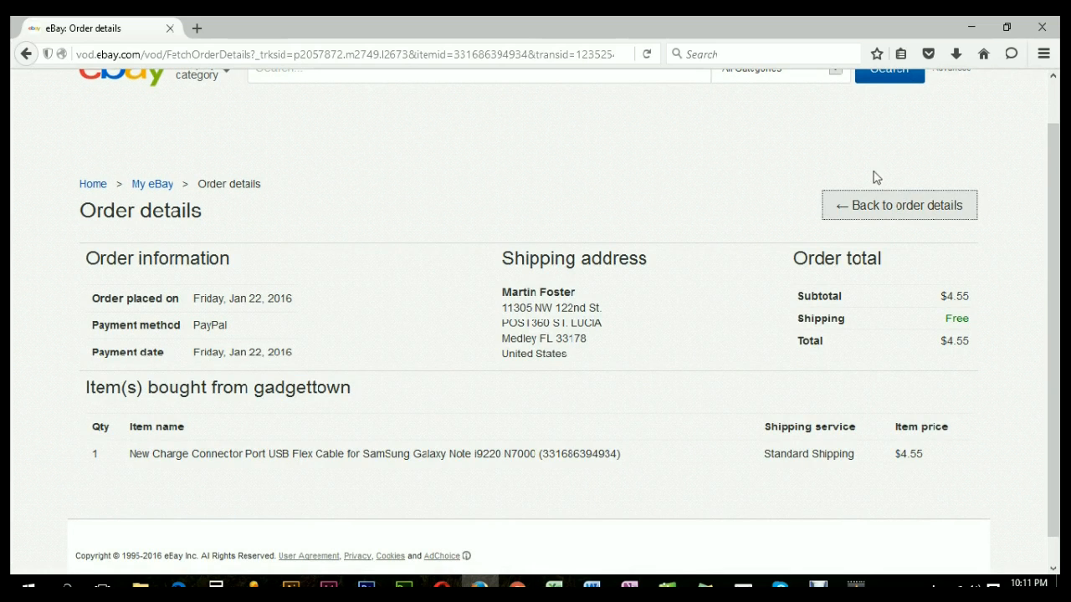
scroll("down", 3)
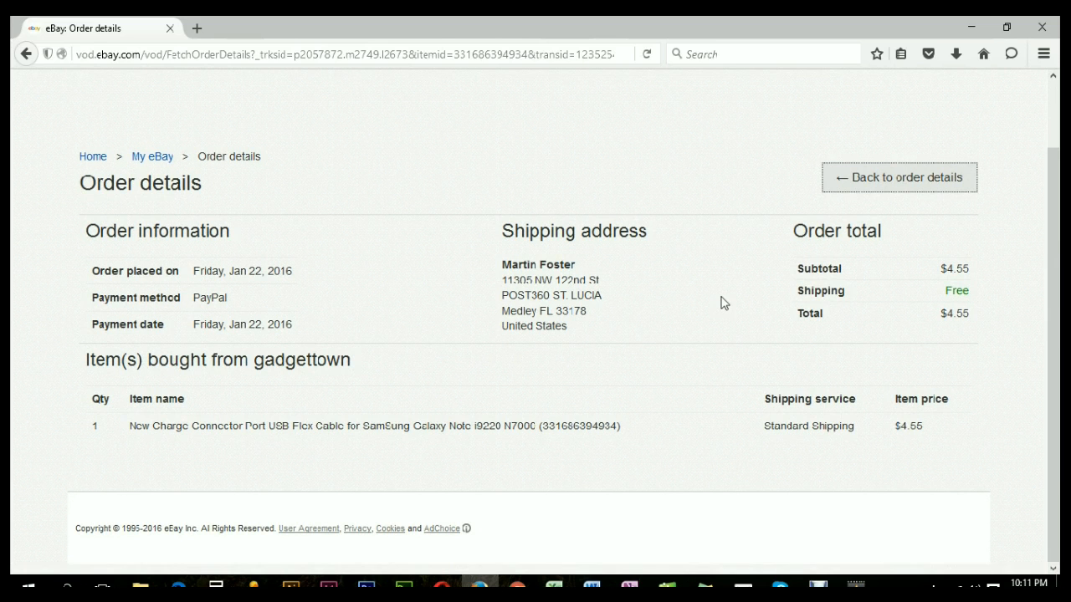
mouse_move(636, 354)
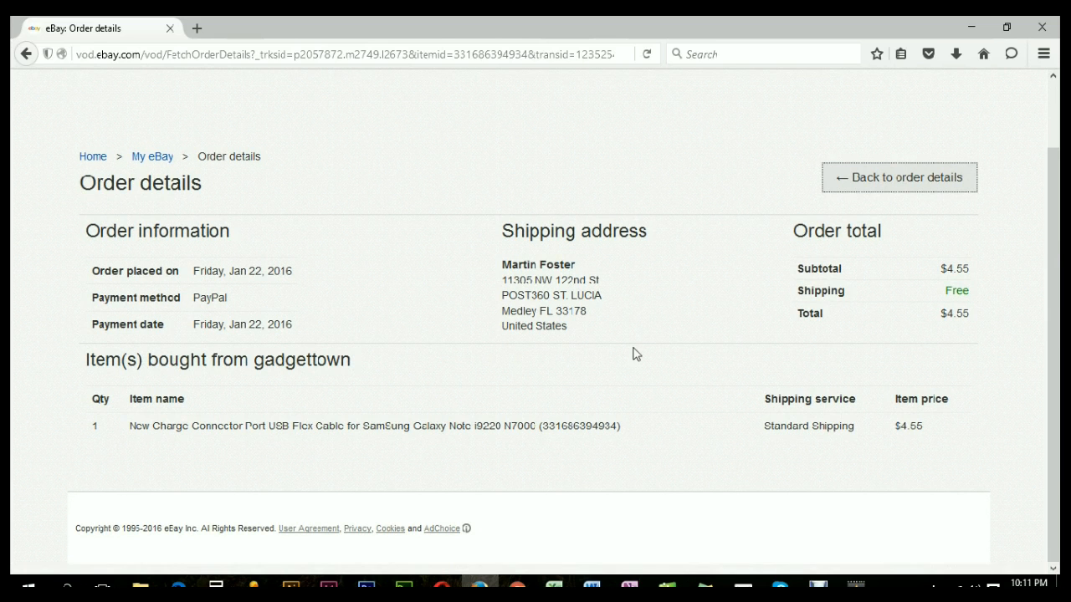
mouse_move(706, 312)
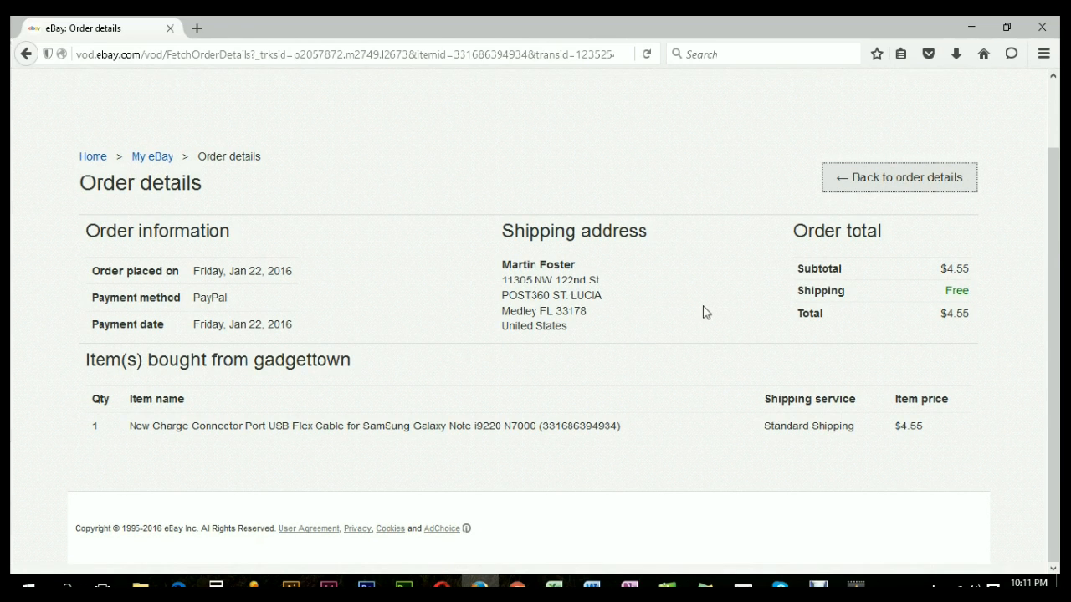
mouse_move(1044, 54)
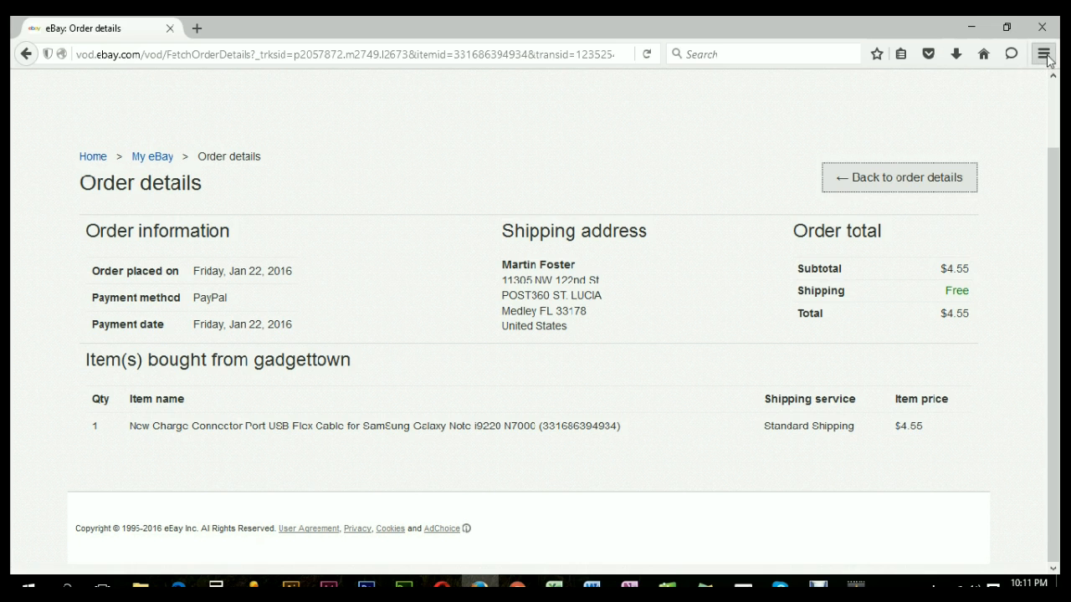
left_click(1051, 52)
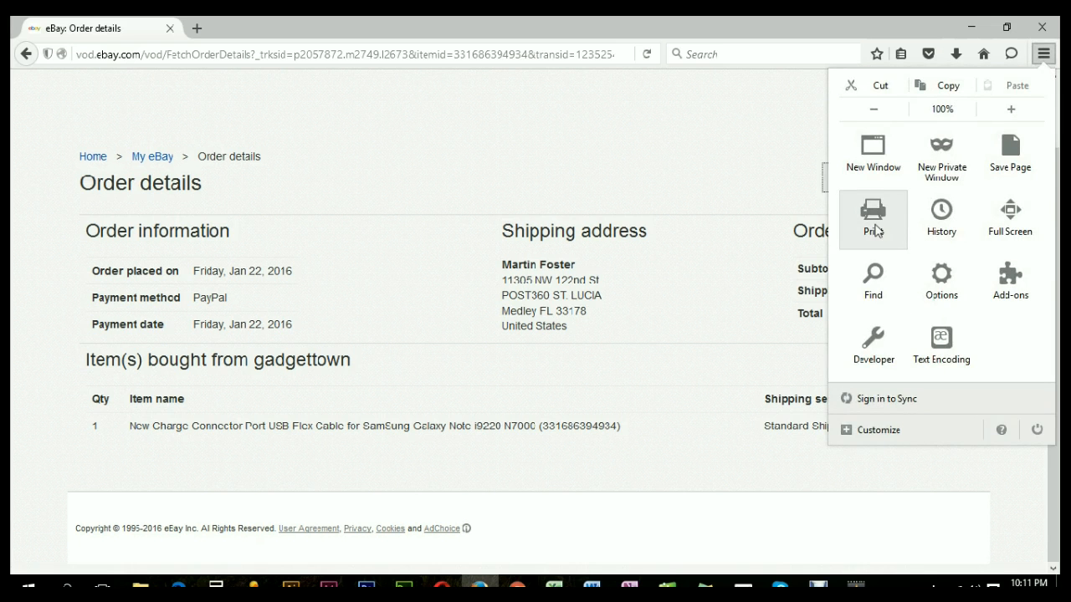
Bring up Firefox's print preview of the single-page order summary.
left_click(871, 211)
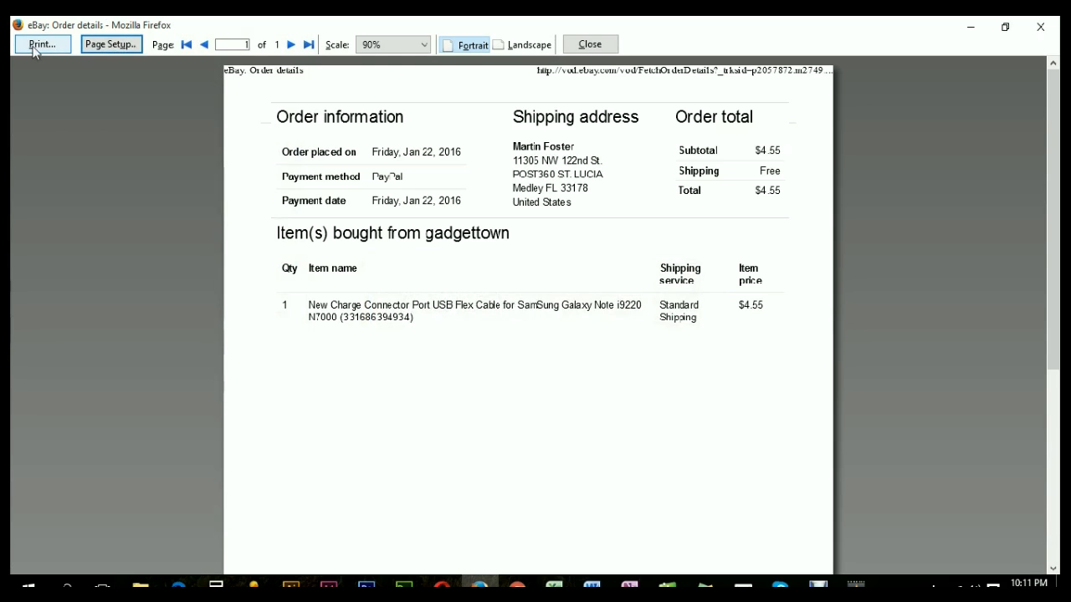
Print with Microsoft Print to PDF and save the output PDF in Downloads.
left_click(40, 45)
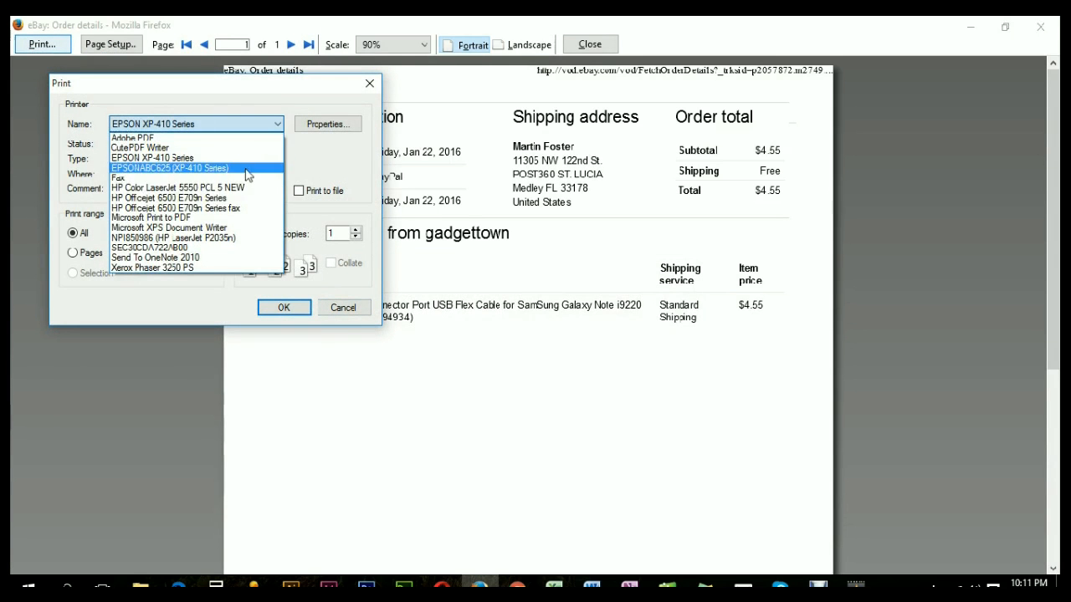
mouse_move(197, 177)
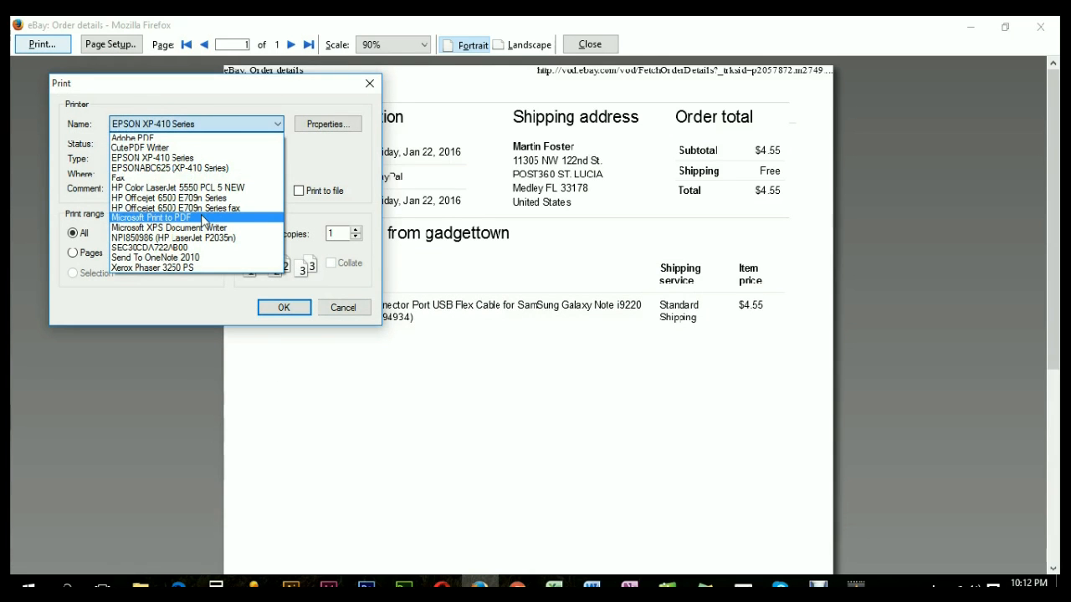
left_click(161, 217)
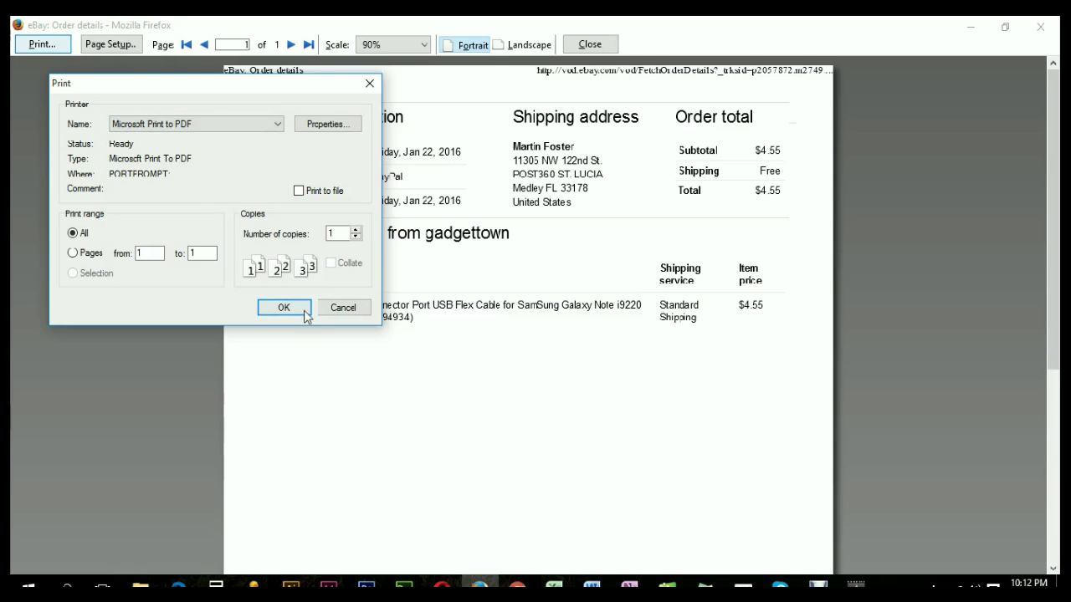
left_click(284, 308)
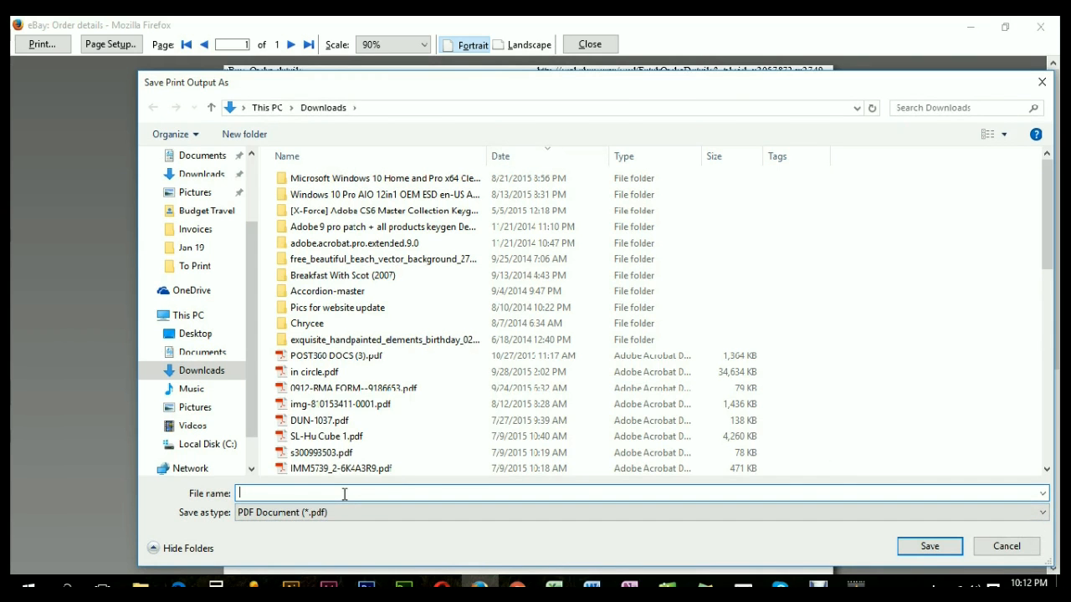
left_click(938, 545)
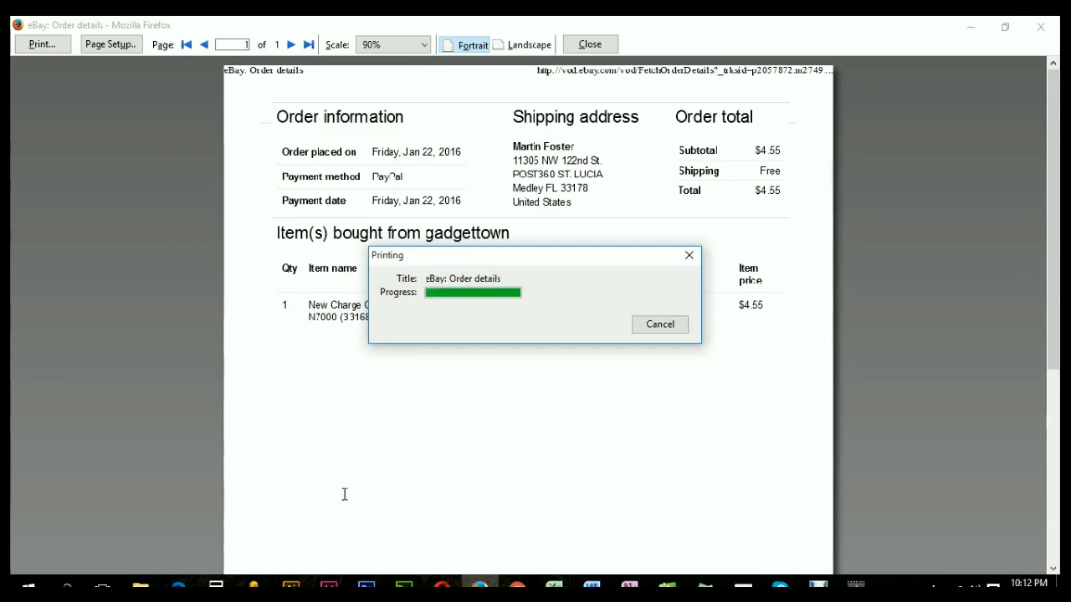